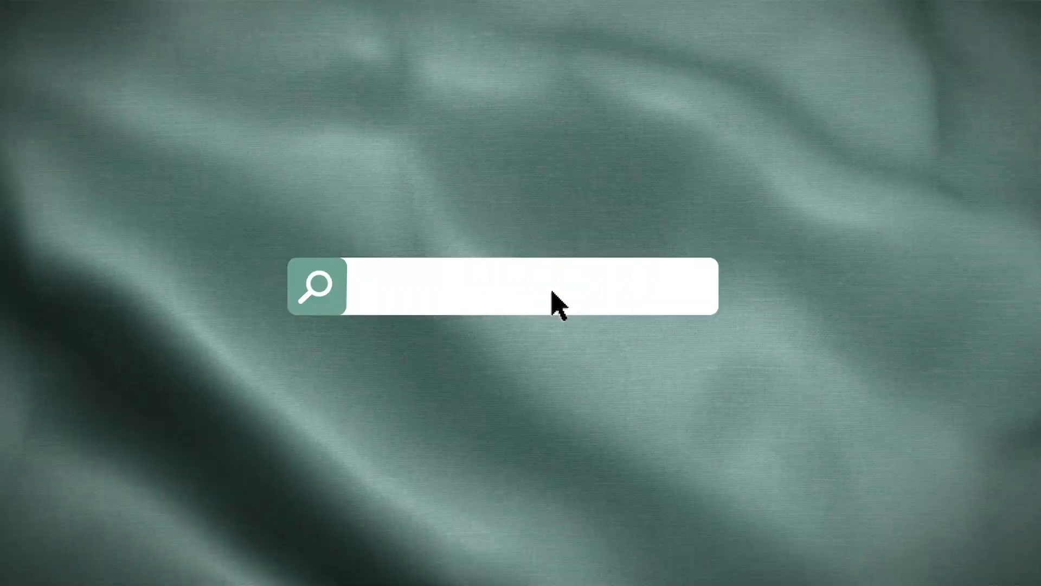
pyautogui.write('CHATGPT')
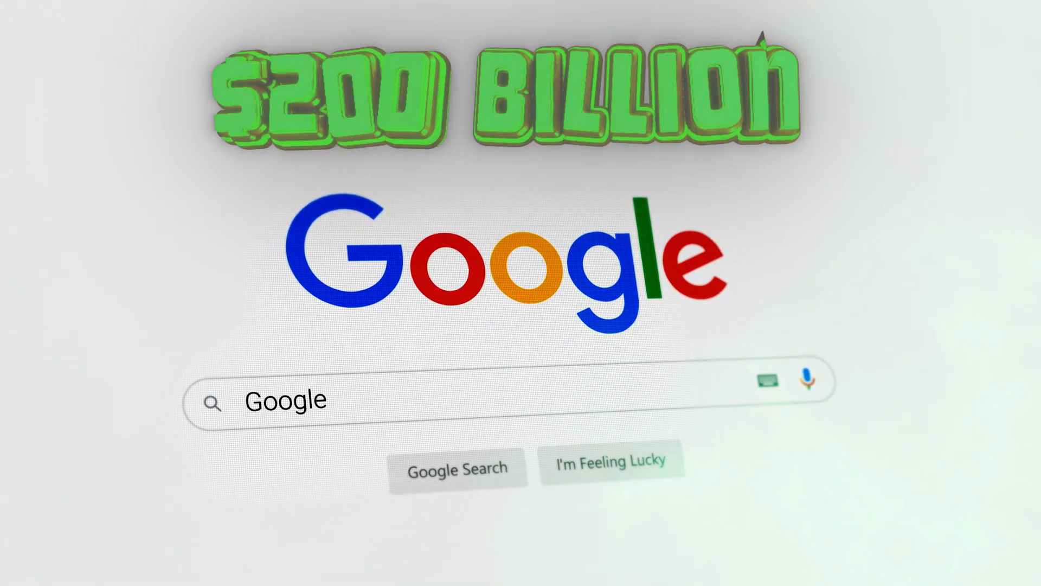
pyautogui.write('l')
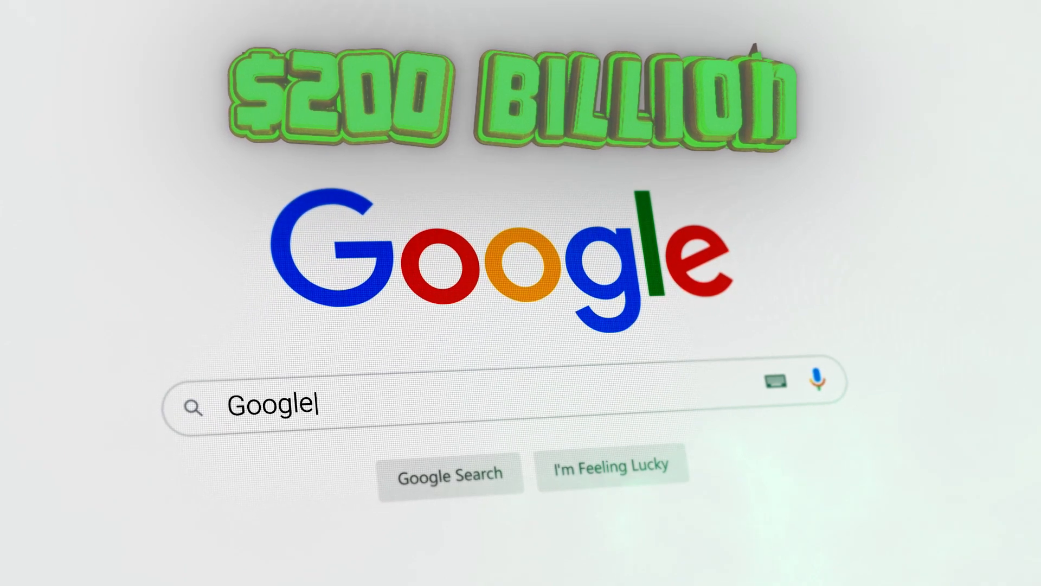